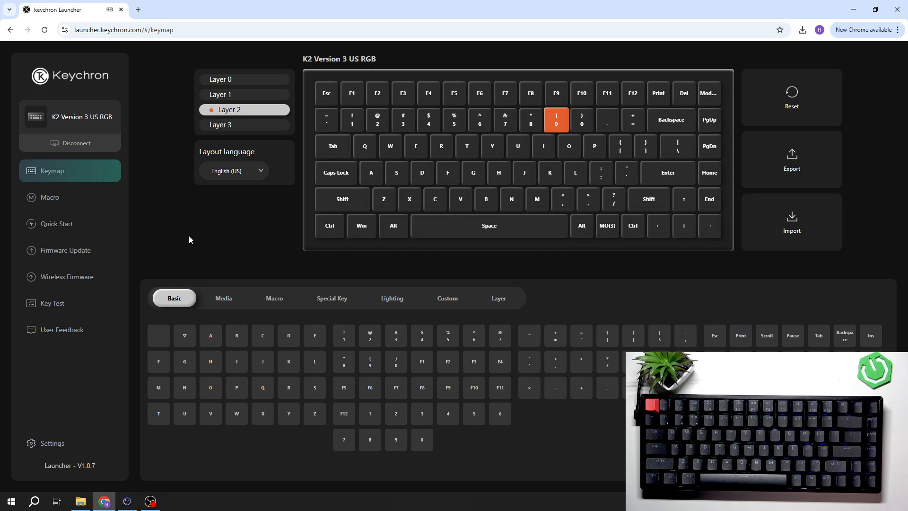
mouse_move(195, 214)
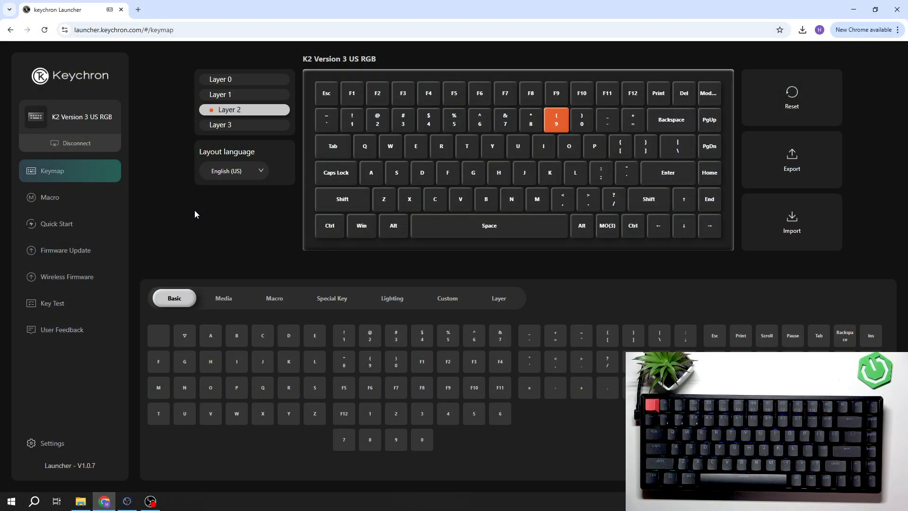
mouse_move(119, 128)
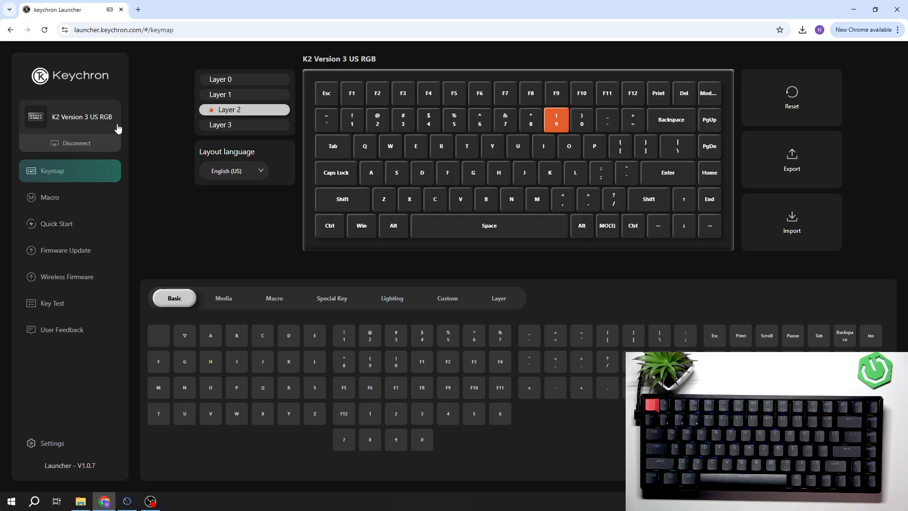
mouse_move(67, 254)
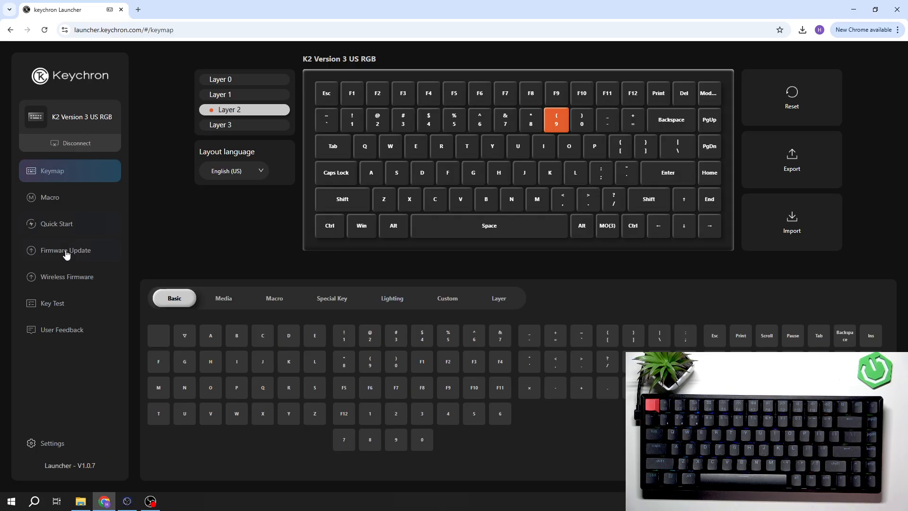
Open the macro editor for slot M00 with Disable Delay selected after trying Dynamic Delay.
left_click(50, 198)
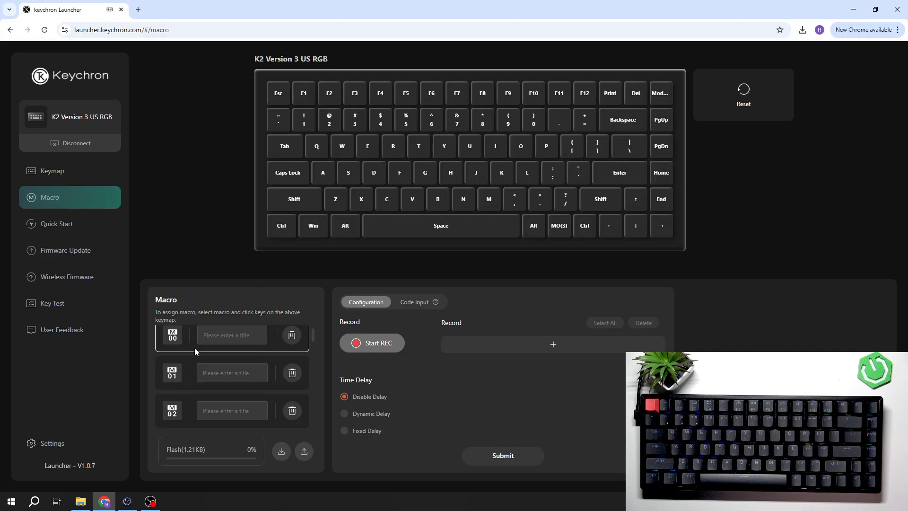
scroll("down", 3)
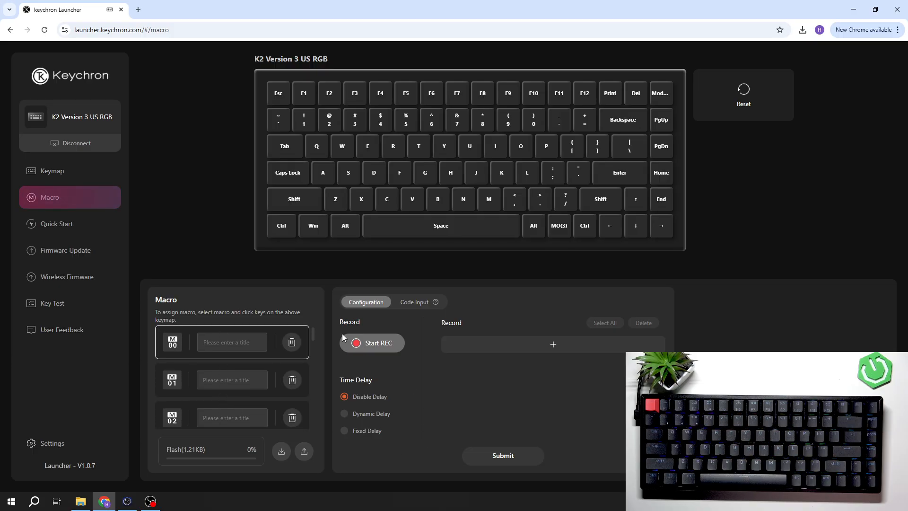
left_click(414, 302)
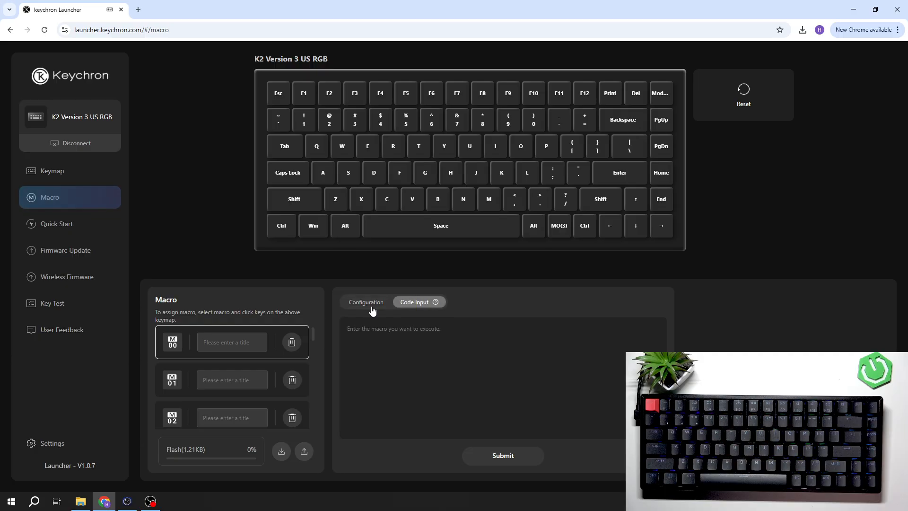
left_click(366, 302)
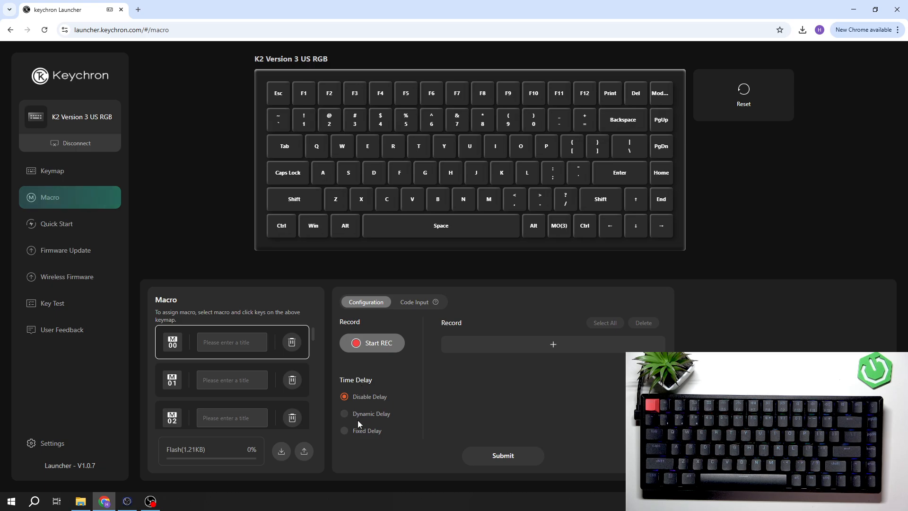
left_click(343, 413)
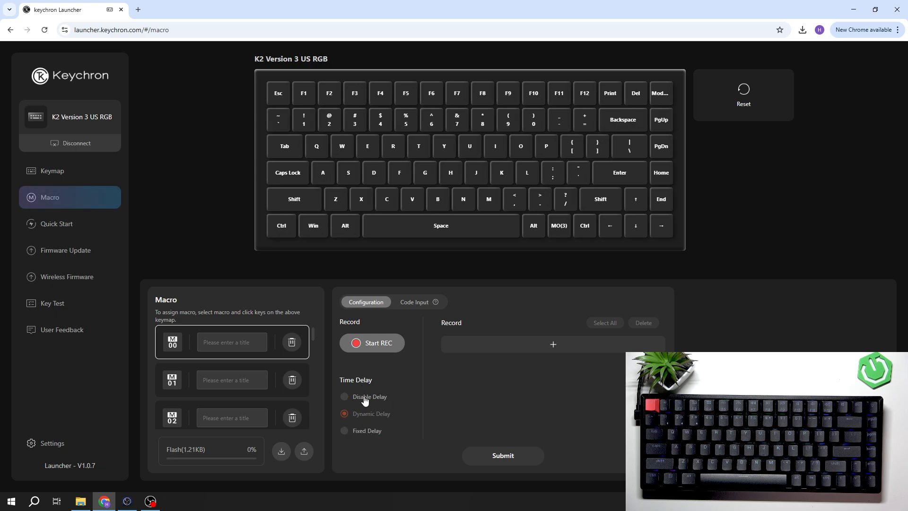
left_click(553, 345)
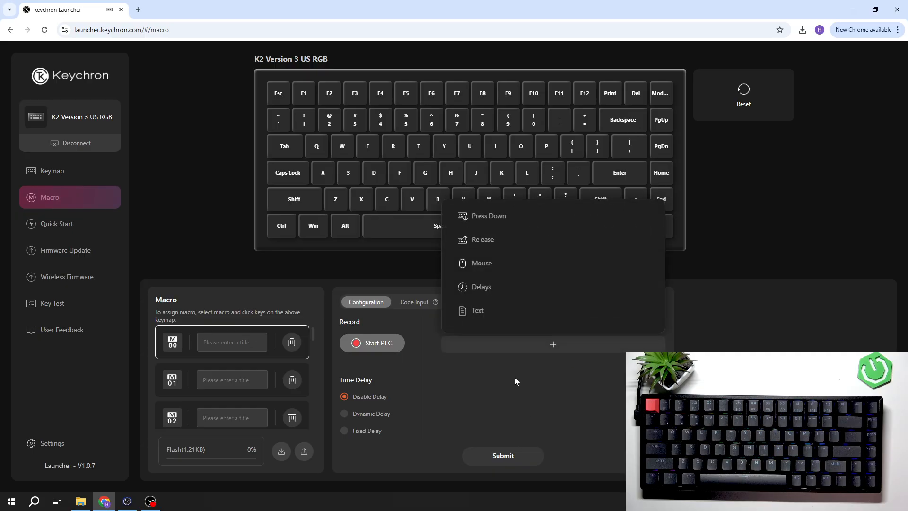
mouse_move(553, 340)
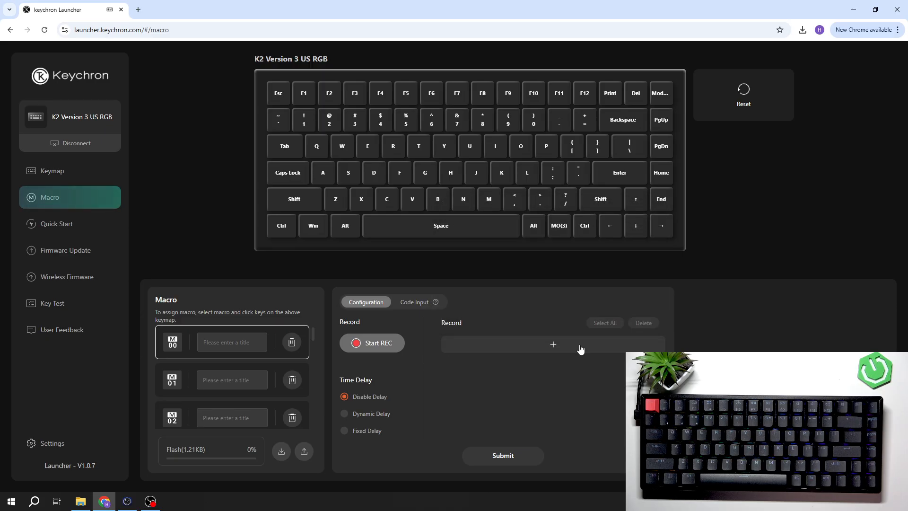
Record a 46-step keystroke sequence into M00, submit it, and begin typing 'rand'.
left_click(372, 343)
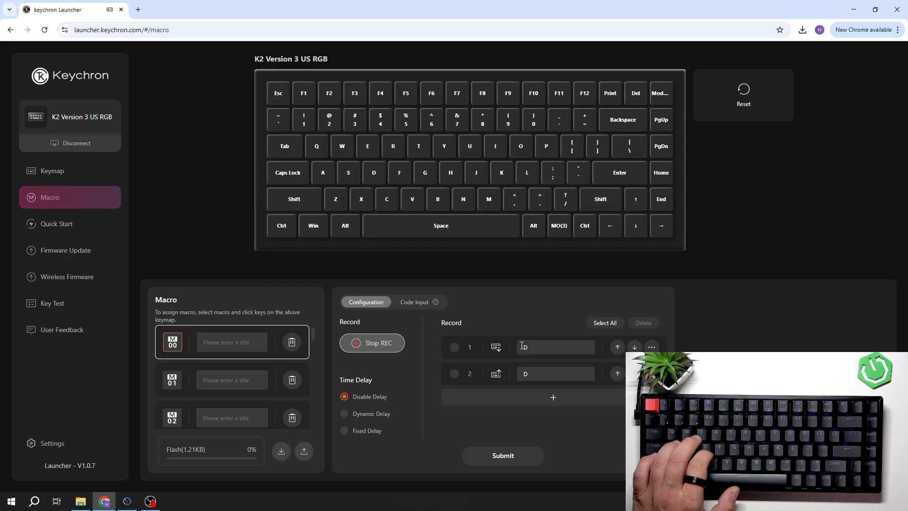
key("D")
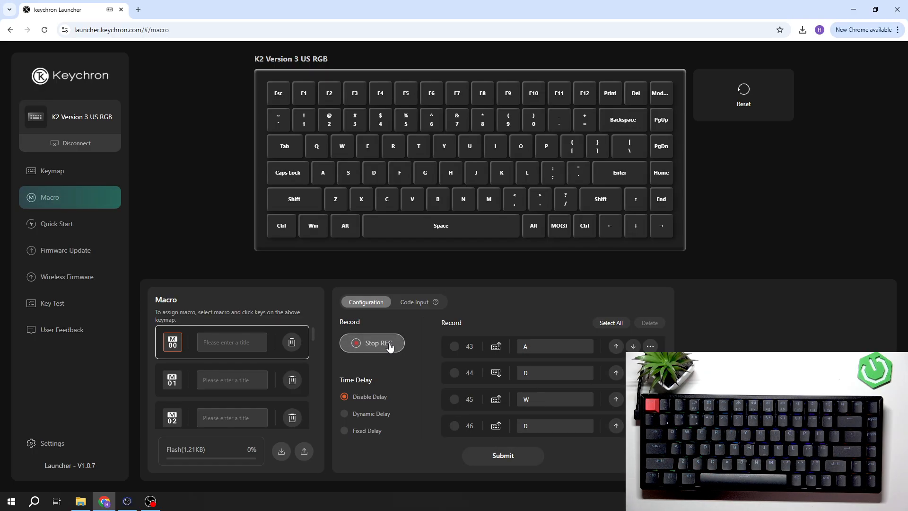
left_click(372, 342)
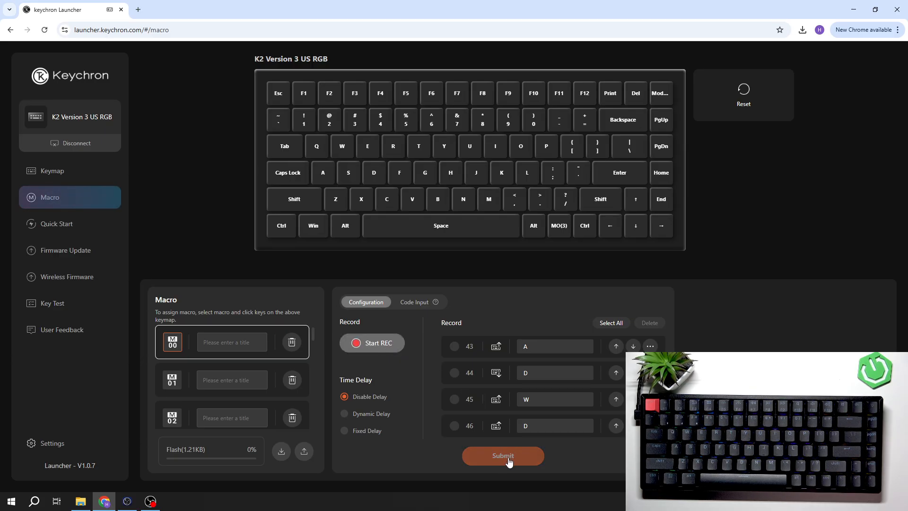
left_click(502, 455)
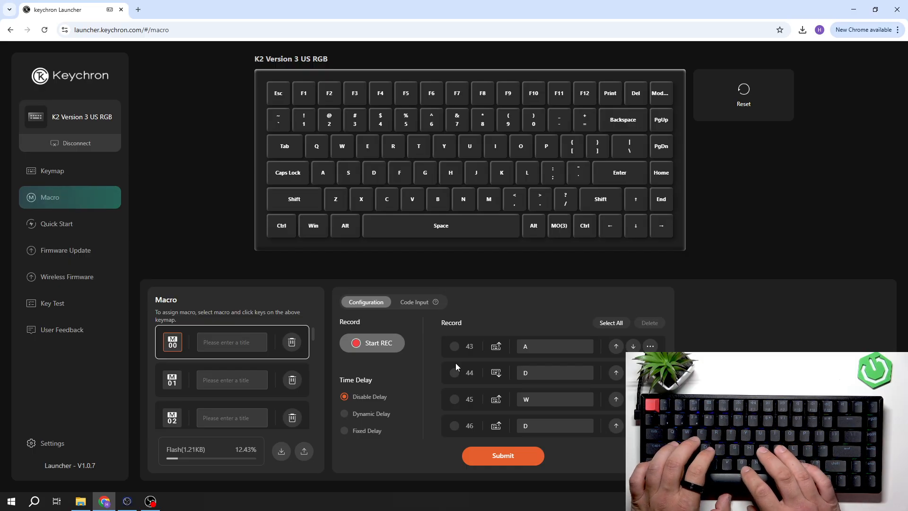
type("random macro")
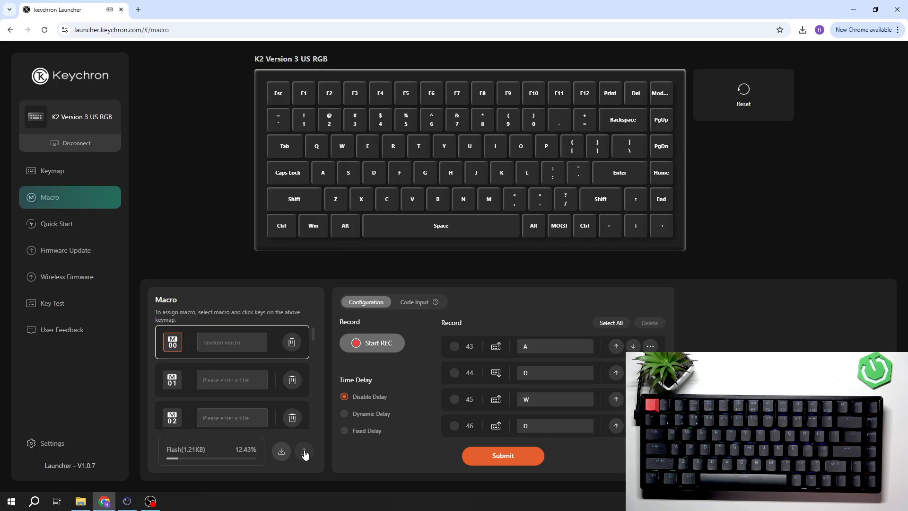
Attempt importing a macro file named 'random m' and dismiss the file-not-found error.
left_click(304, 451)
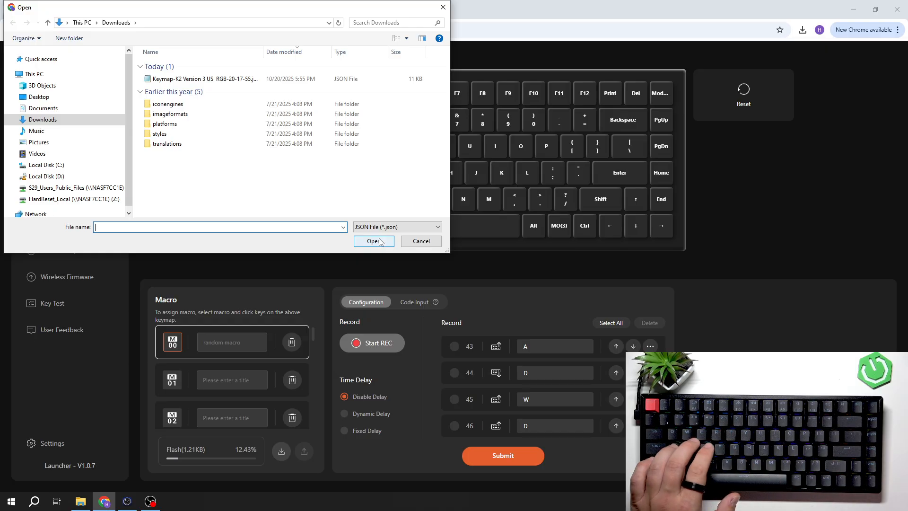
type("random m")
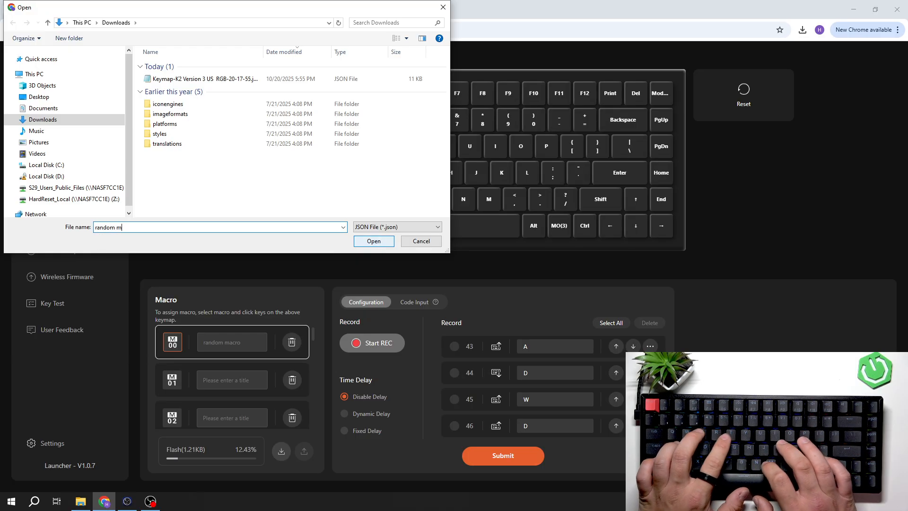
left_click(374, 241)
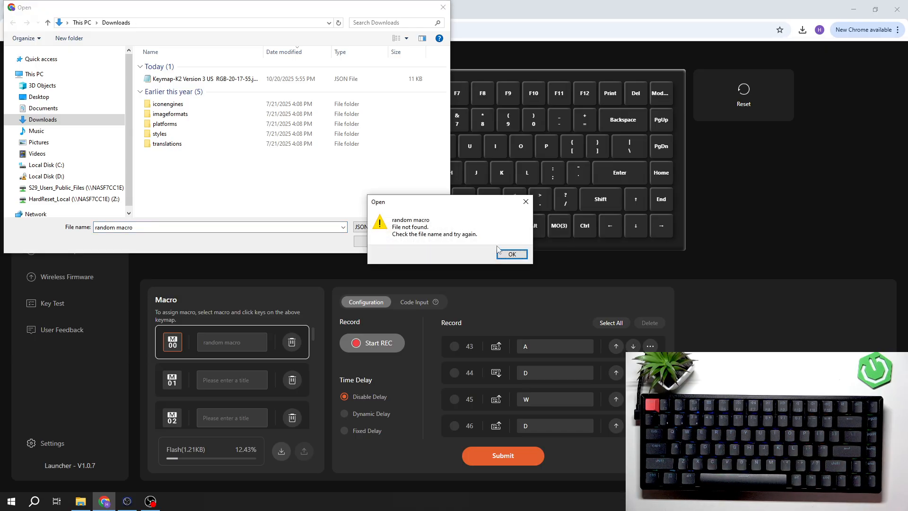
left_click(512, 254)
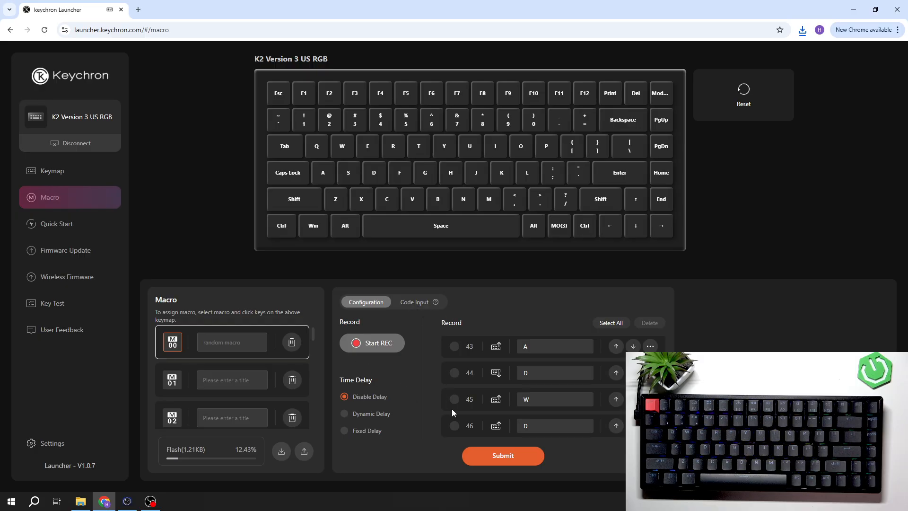
Resubmit macro M00 and assign M0 to the 0 key on Layer 2.
left_click(503, 456)
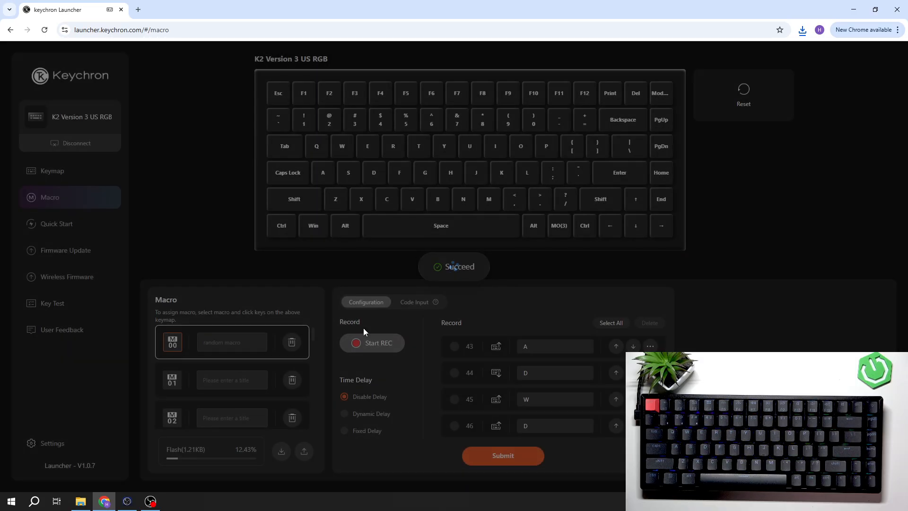
left_click(57, 170)
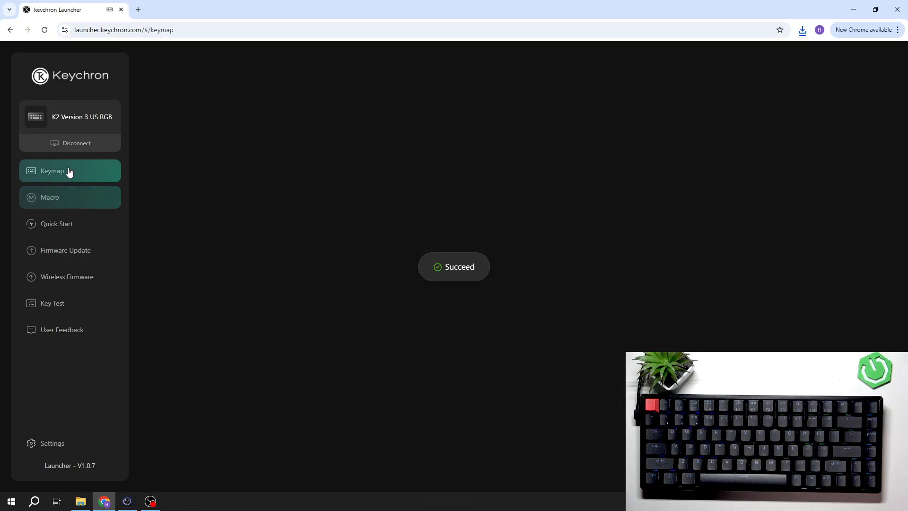
left_click(52, 170)
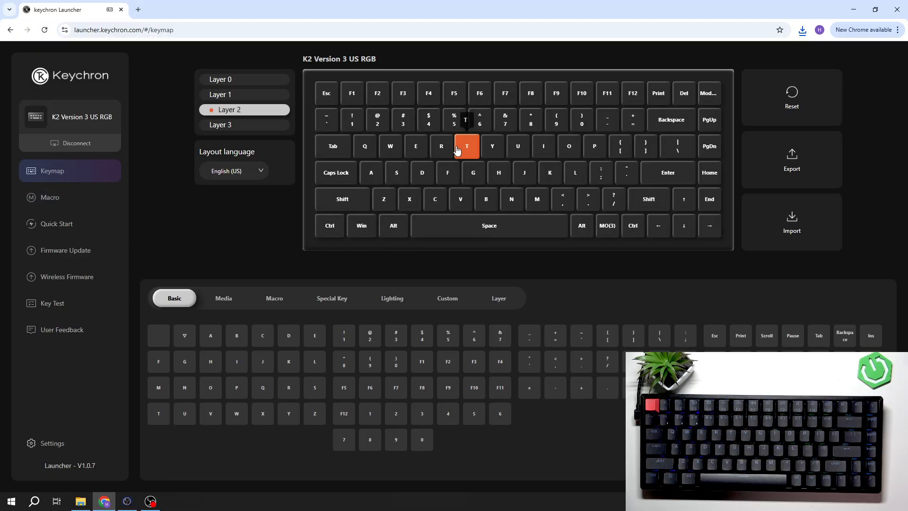
left_click(273, 298)
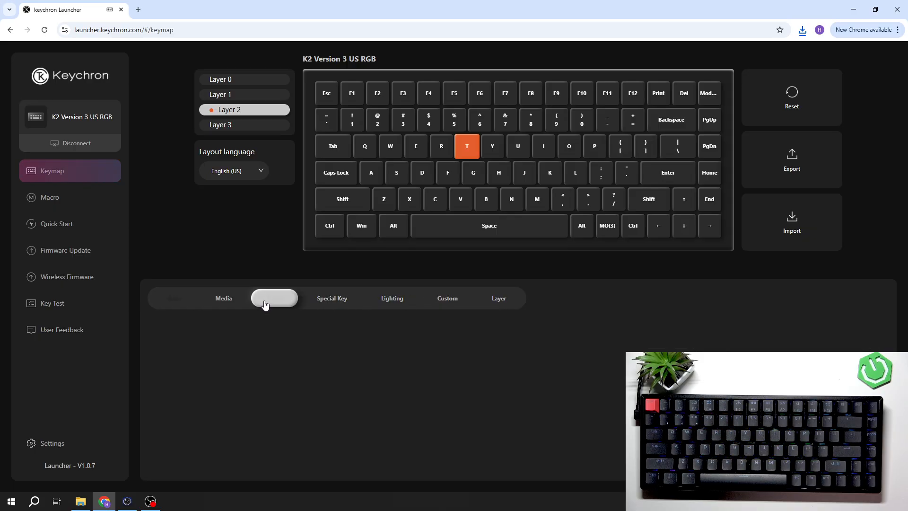
left_click(274, 298)
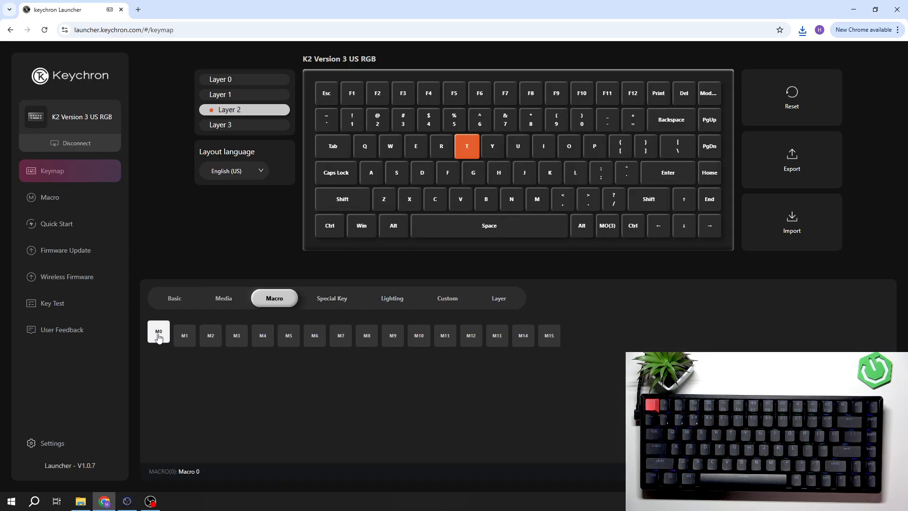
left_click(367, 335)
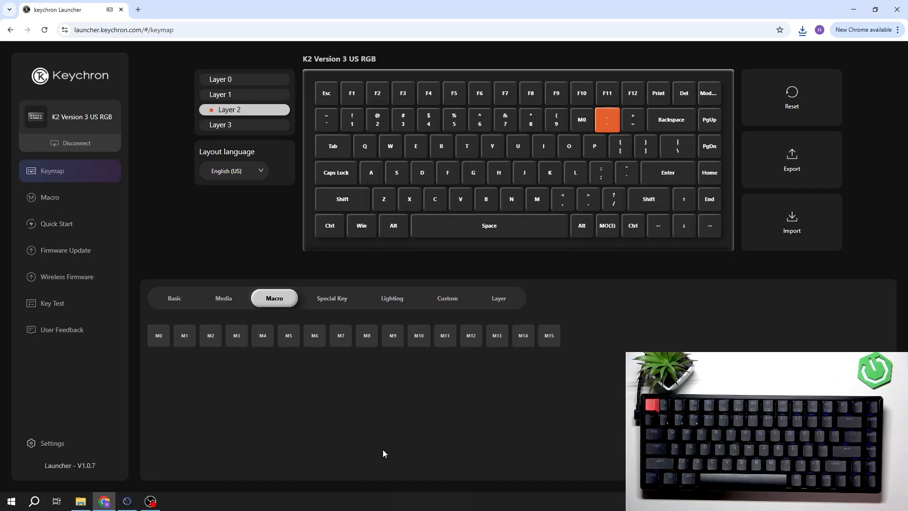
left_click(158, 336)
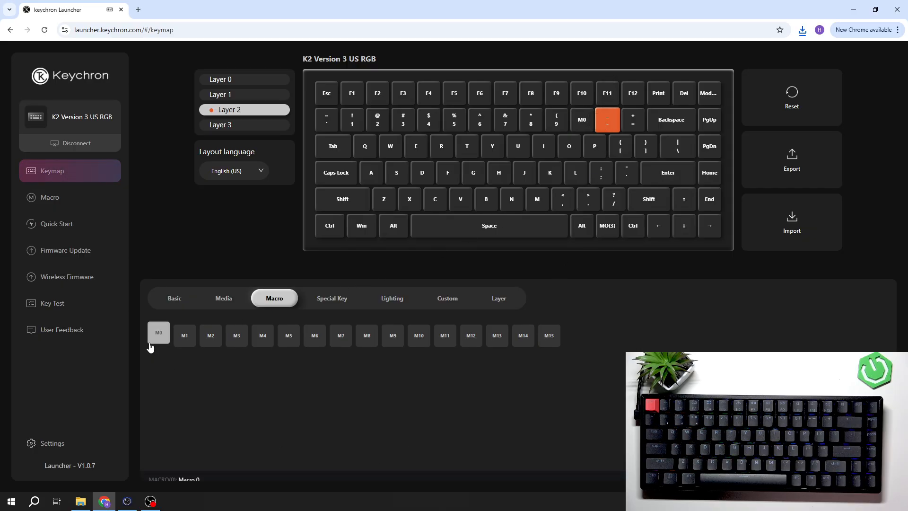